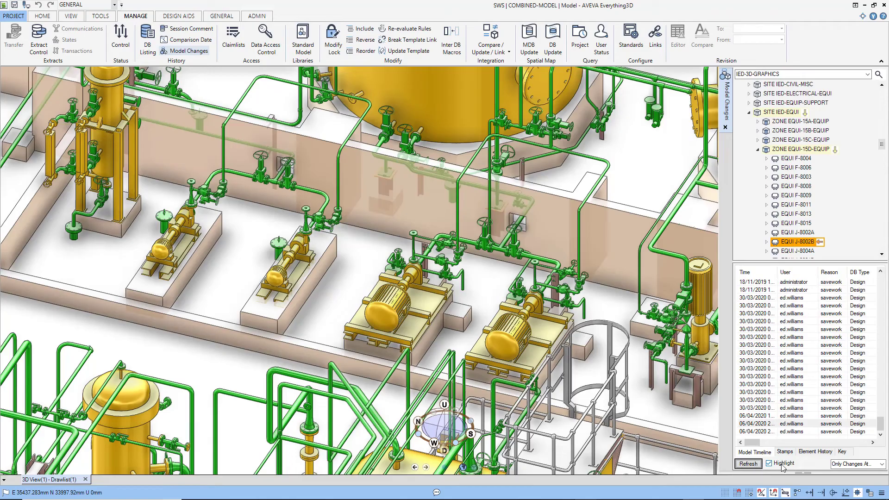
# - Highlight pump J-8002B from the Model Changes list so it stands out blue in the 3D view
pyautogui.click(797, 241)
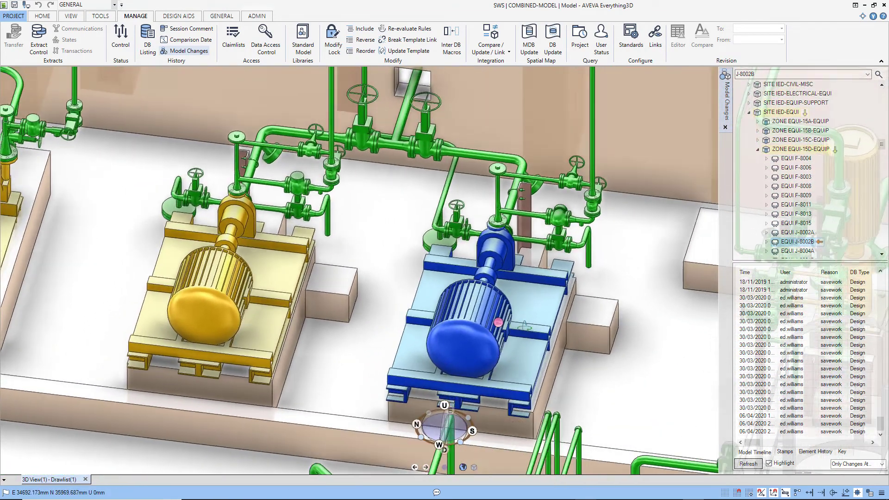
pyautogui.click(842, 452)
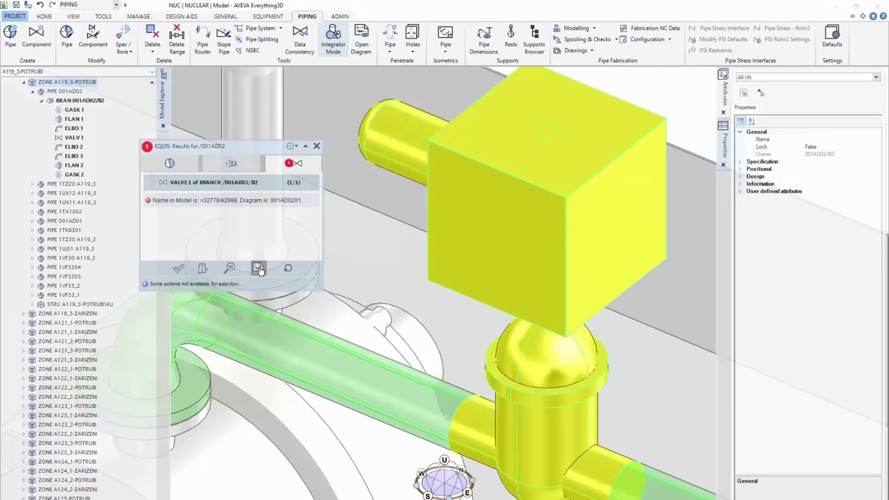
# - Show valve 001AD0201 in the Diagram Viewer and copy its details from the P&ID
pyautogui.click(257, 267)
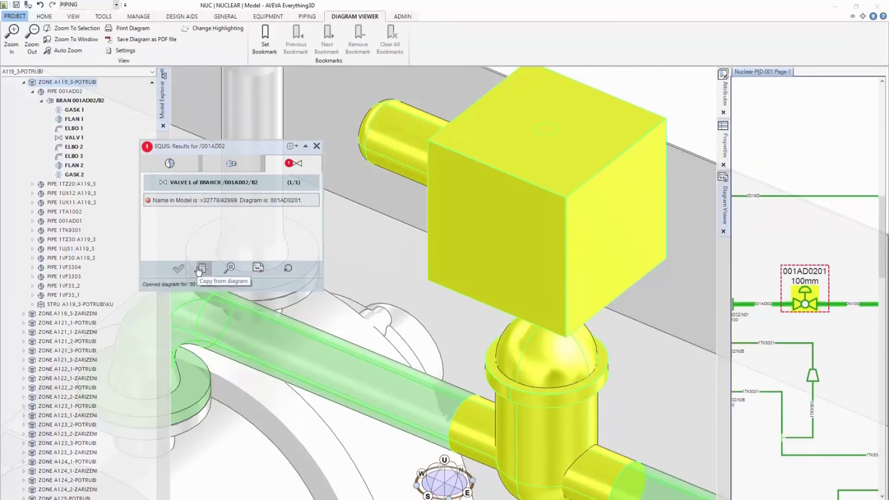
pyautogui.click(286, 268)
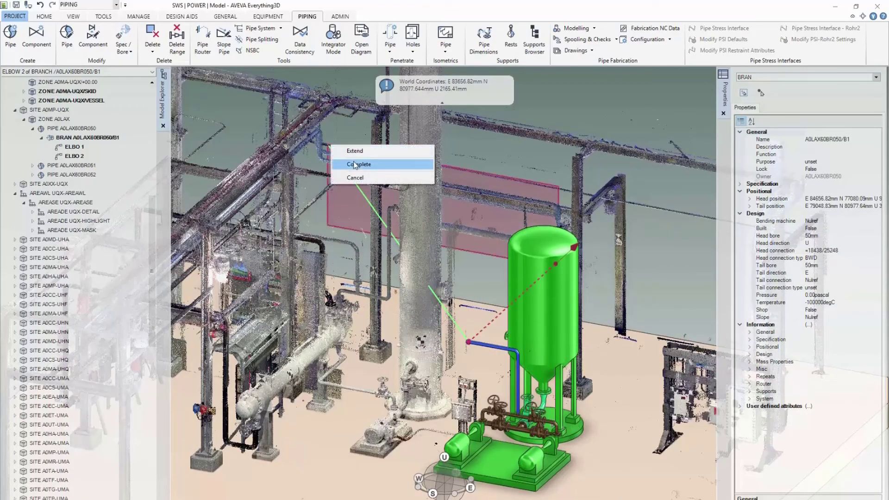
# - Complete the route of pipe branch A0LAX60BR050/B1 with four elbows to the vessel
pyautogui.click(357, 165)
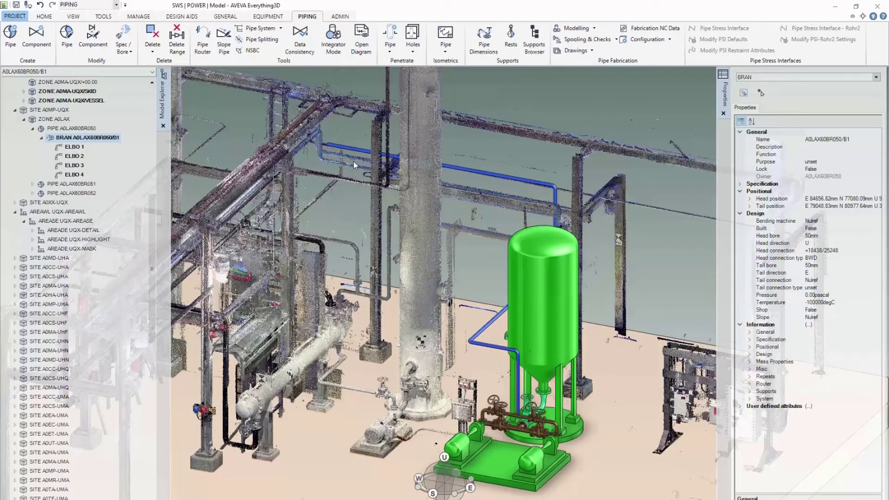